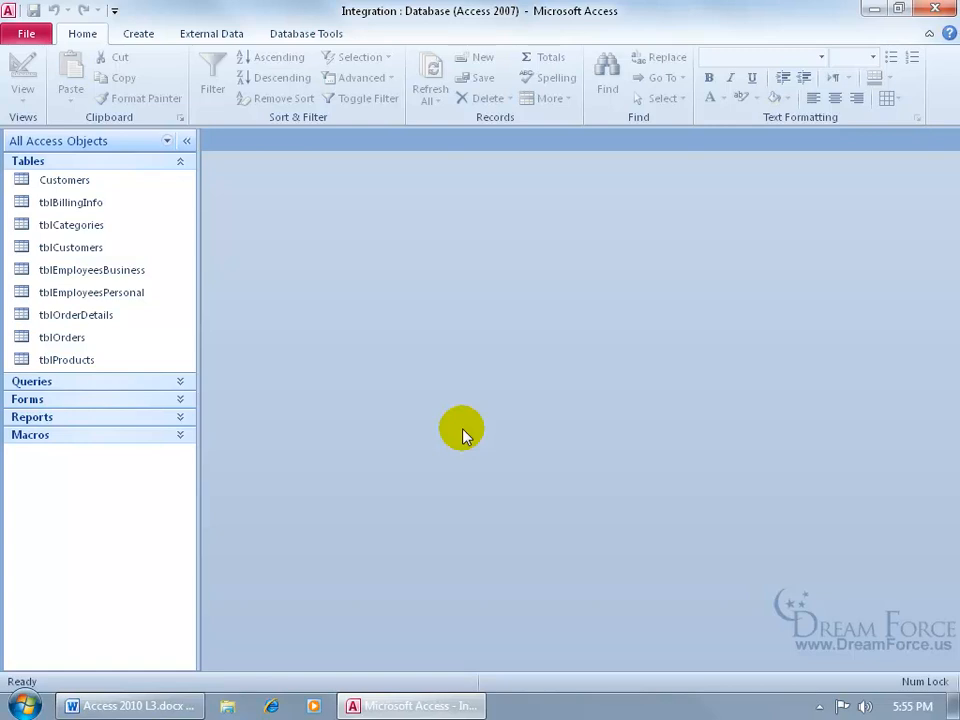
pyautogui.moveTo(390, 370)
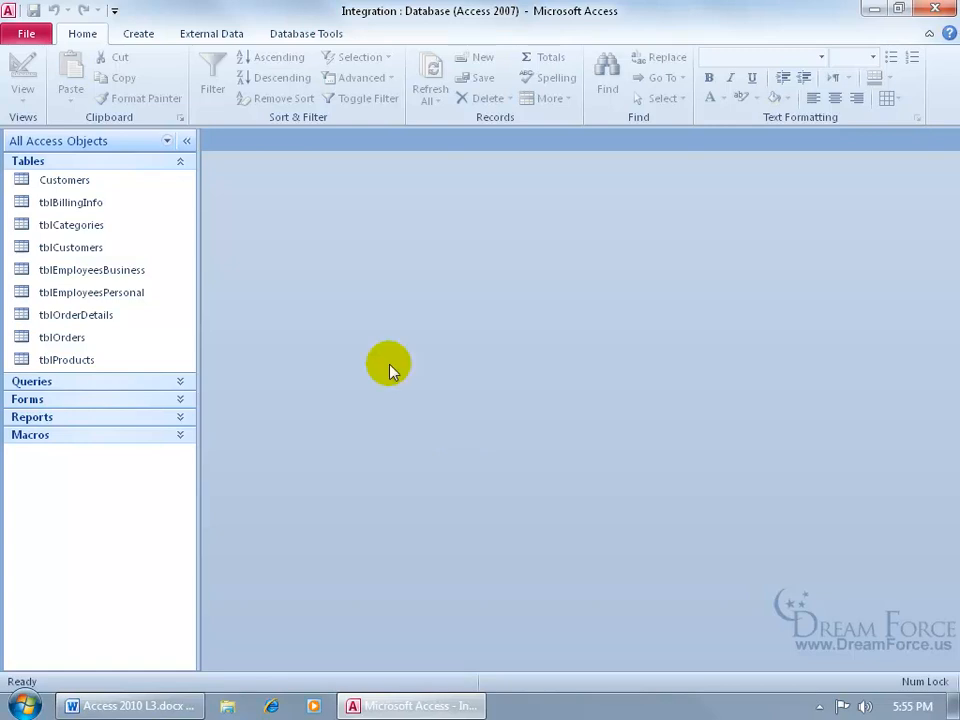
# Show the Save & Publish file-type options for the Integration database
pyautogui.click(26, 33)
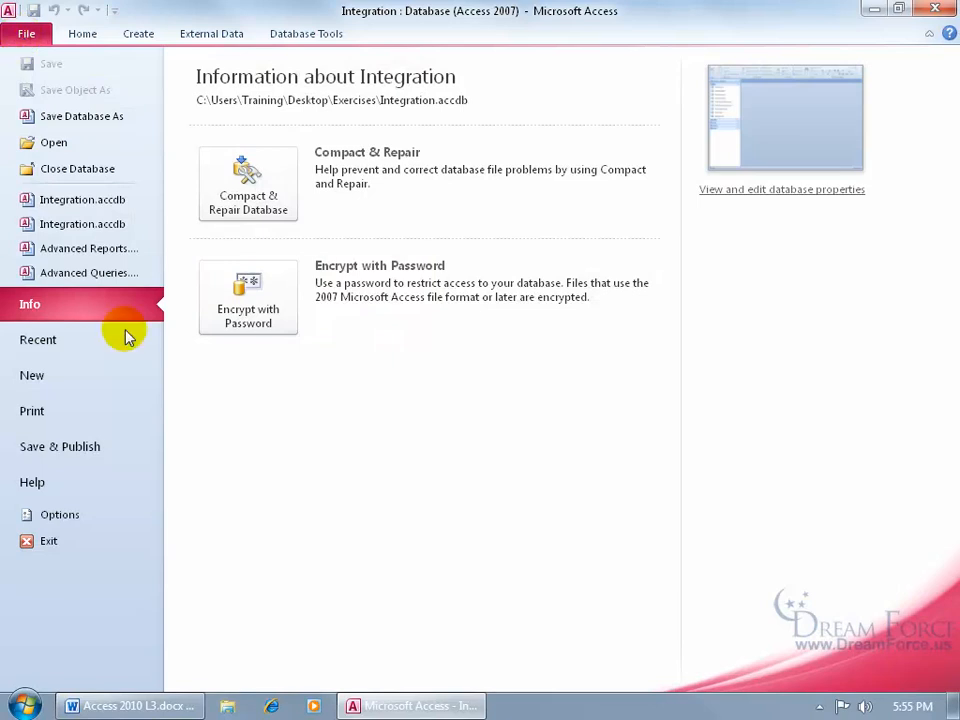
pyautogui.click(60, 446)
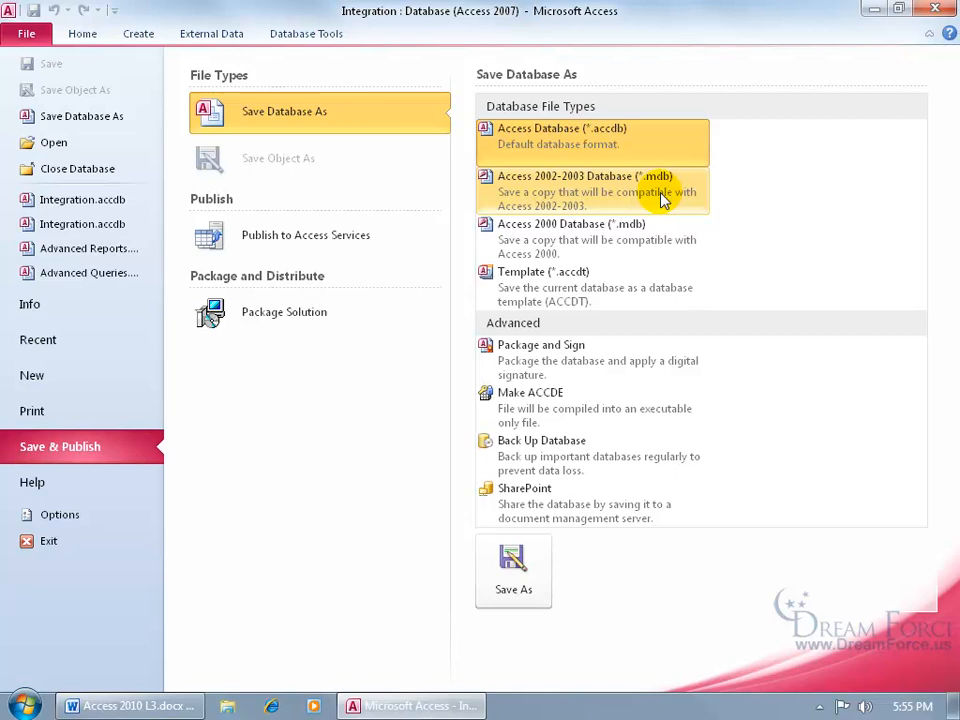
pyautogui.moveTo(670, 238)
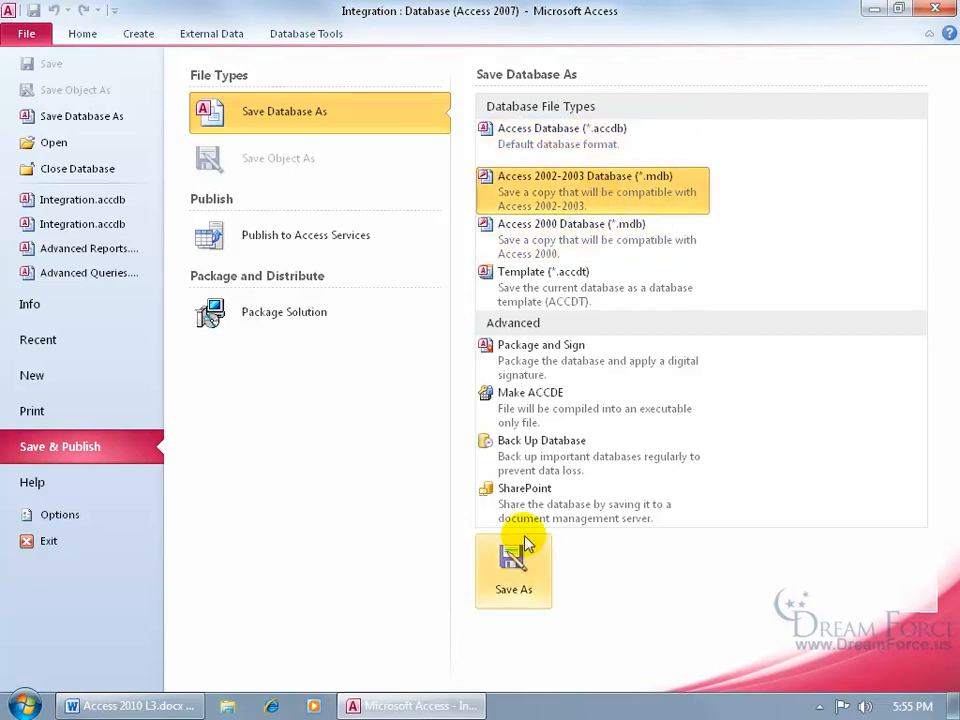
# Attempt the Access 2002-2003 save and dismiss the unsupported-features warning
pyautogui.click(513, 570)
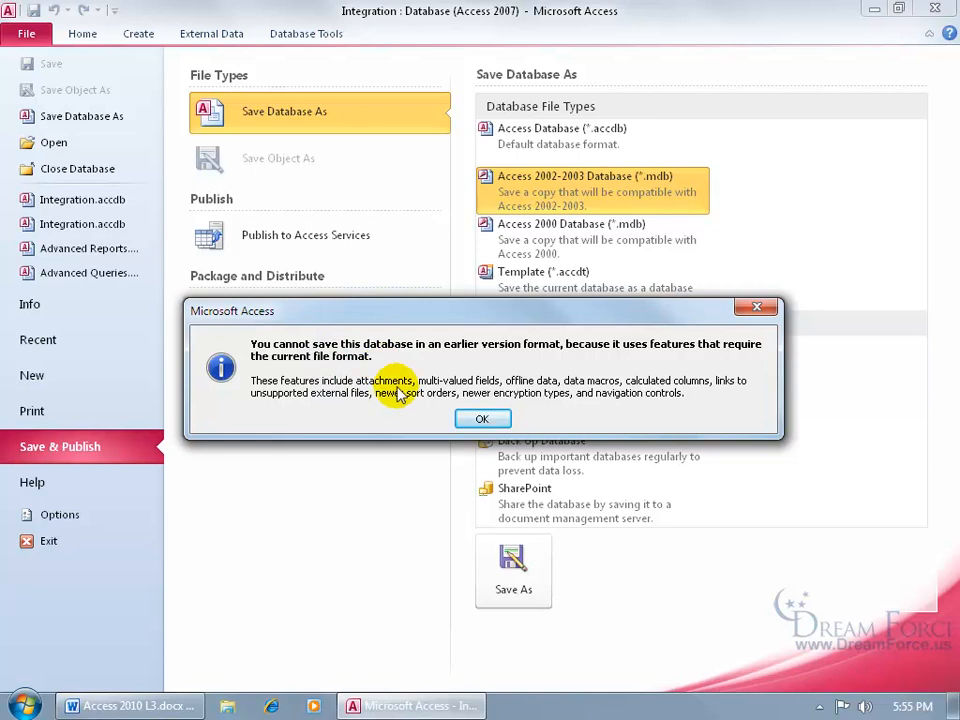
pyautogui.moveTo(458, 394)
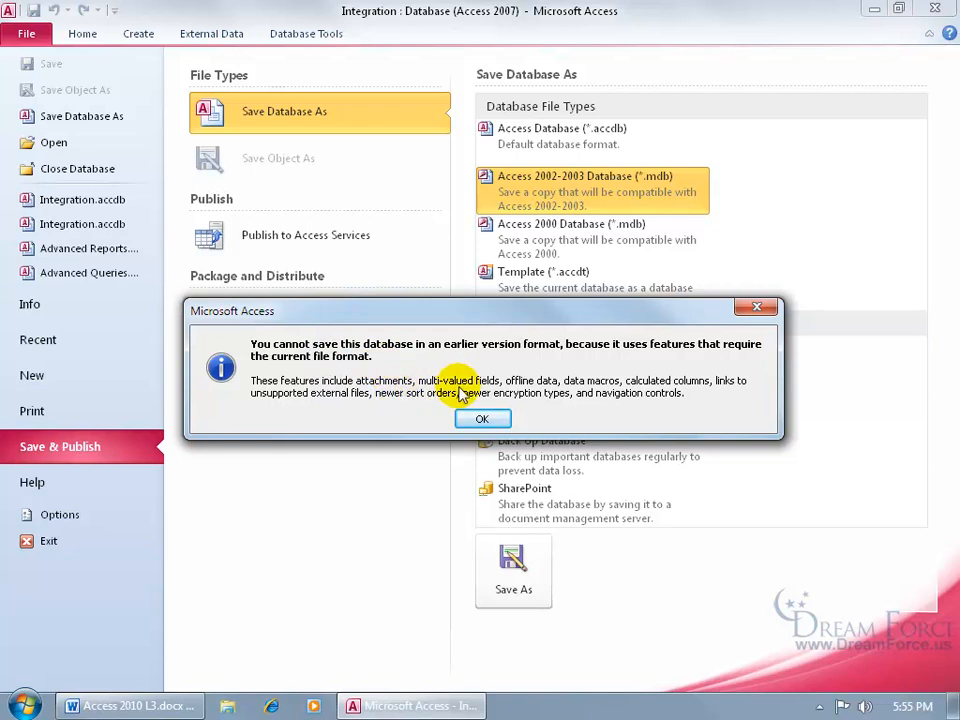
pyautogui.moveTo(610, 400)
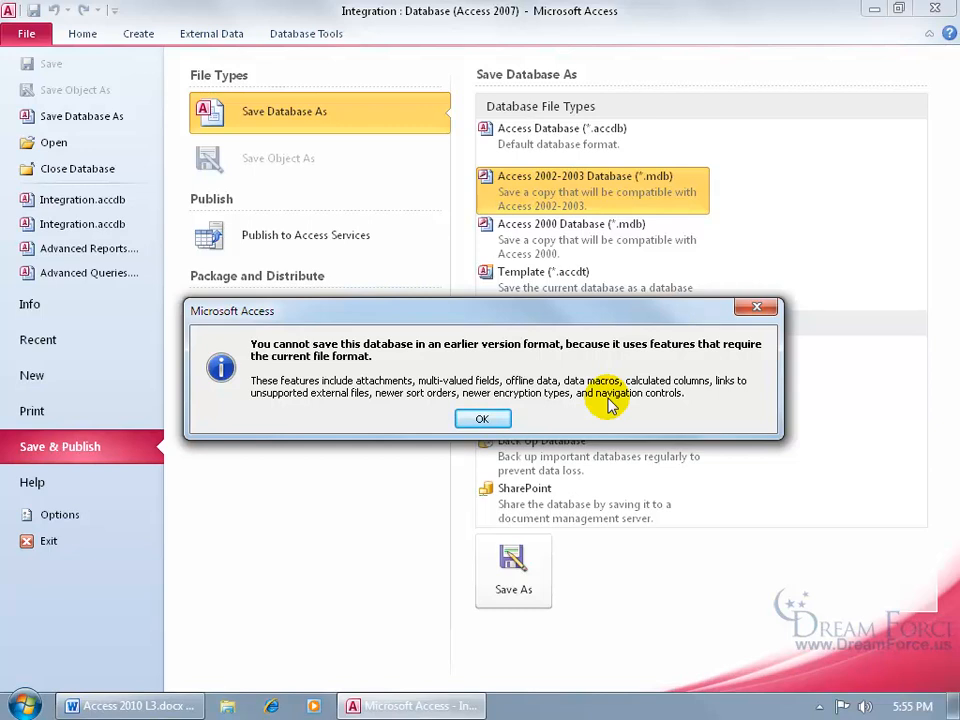
pyautogui.click(482, 418)
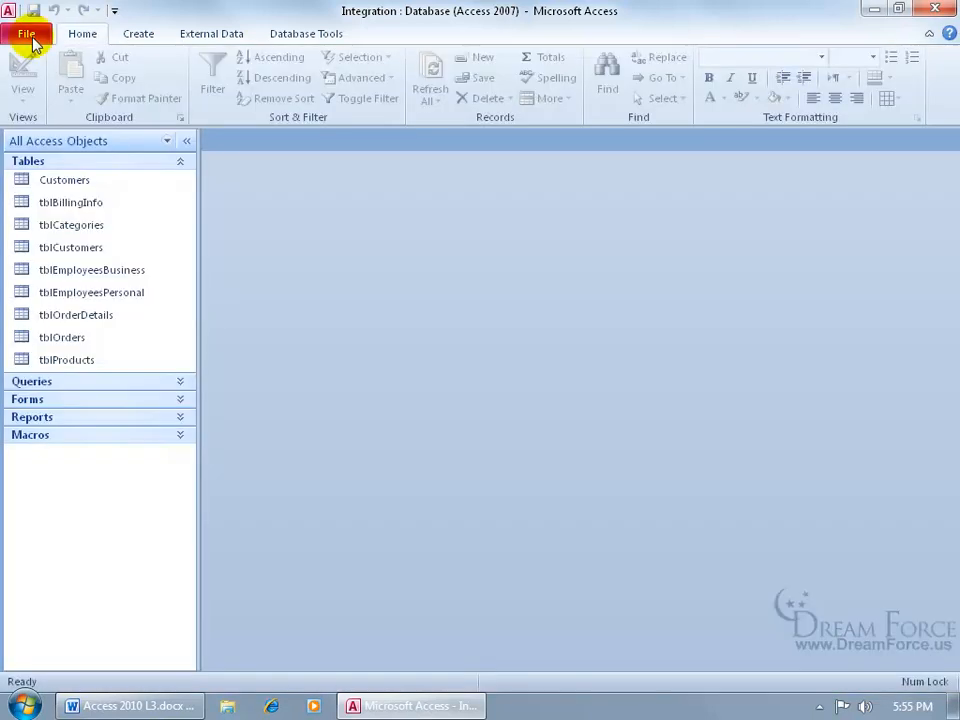
# Open the Customers table in Design View
pyautogui.click(64, 179)
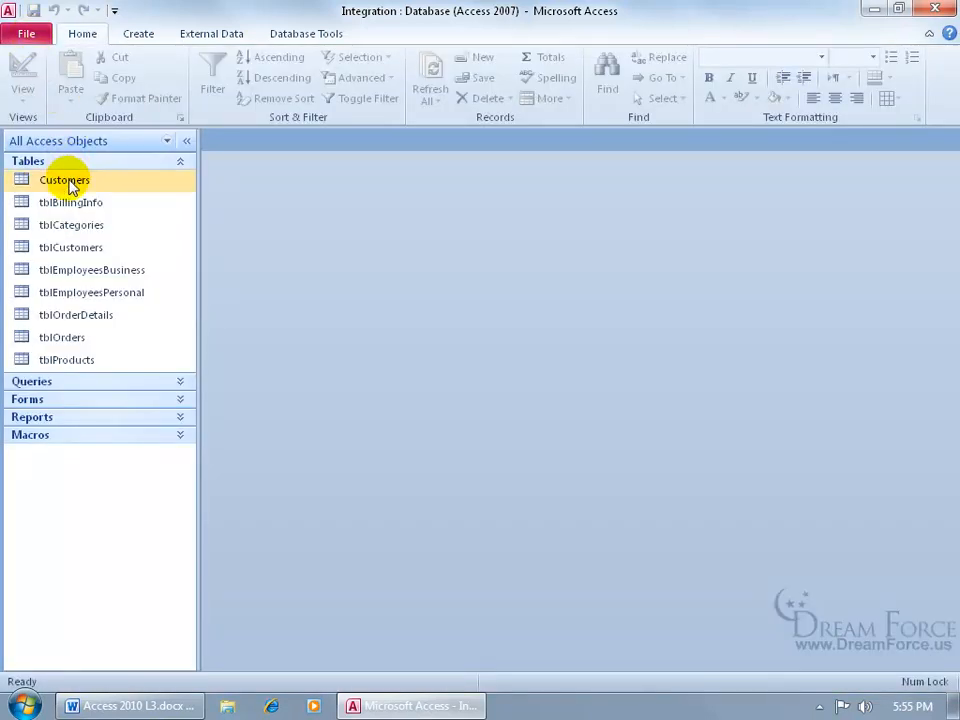
pyautogui.doubleClick(64, 179)
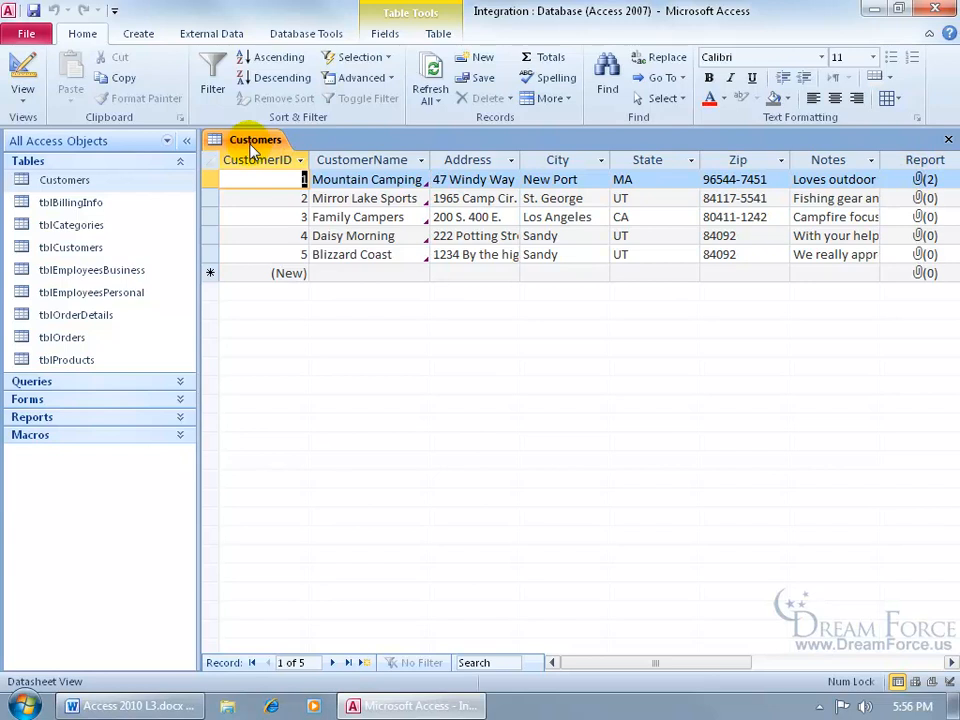
pyautogui.rightClick(256, 139)
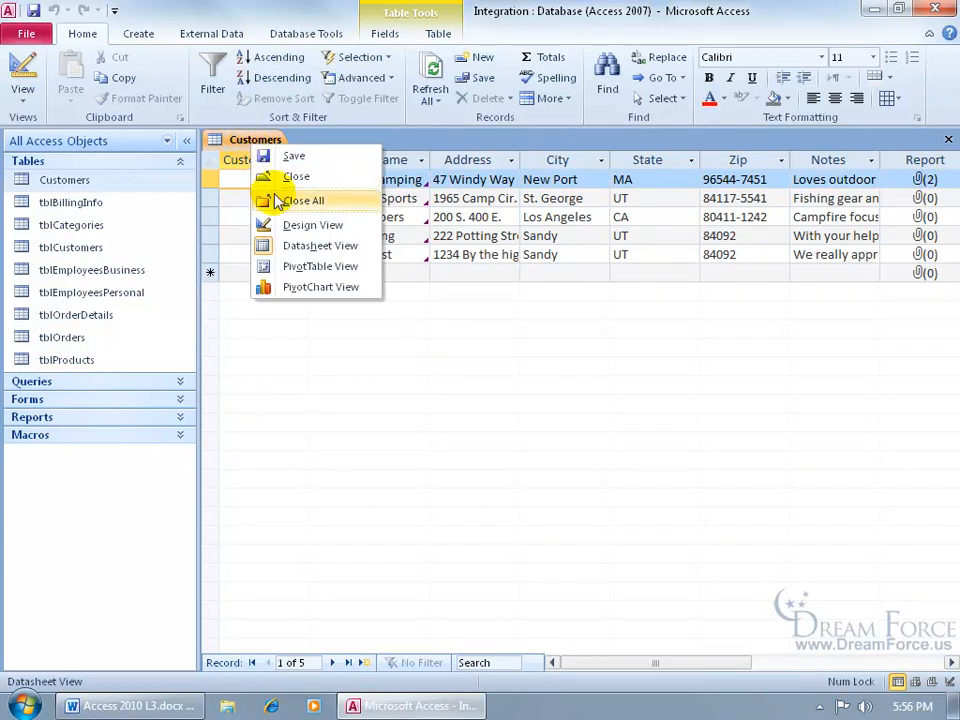
pyautogui.click(313, 224)
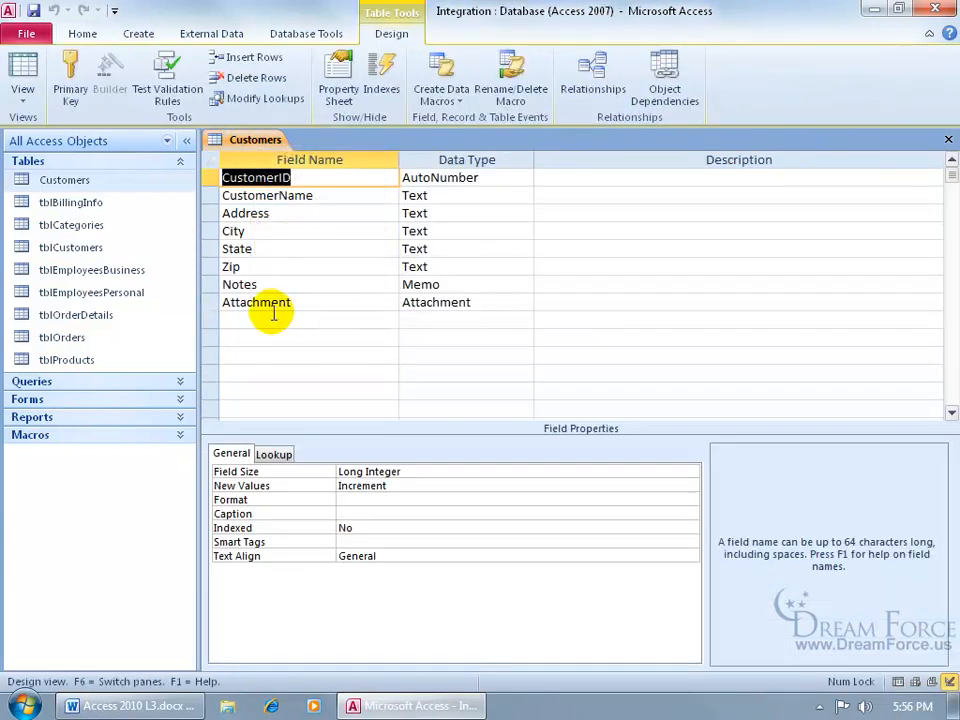
# Delete the Attachment field, confirm, and save the table
pyautogui.click(252, 57)
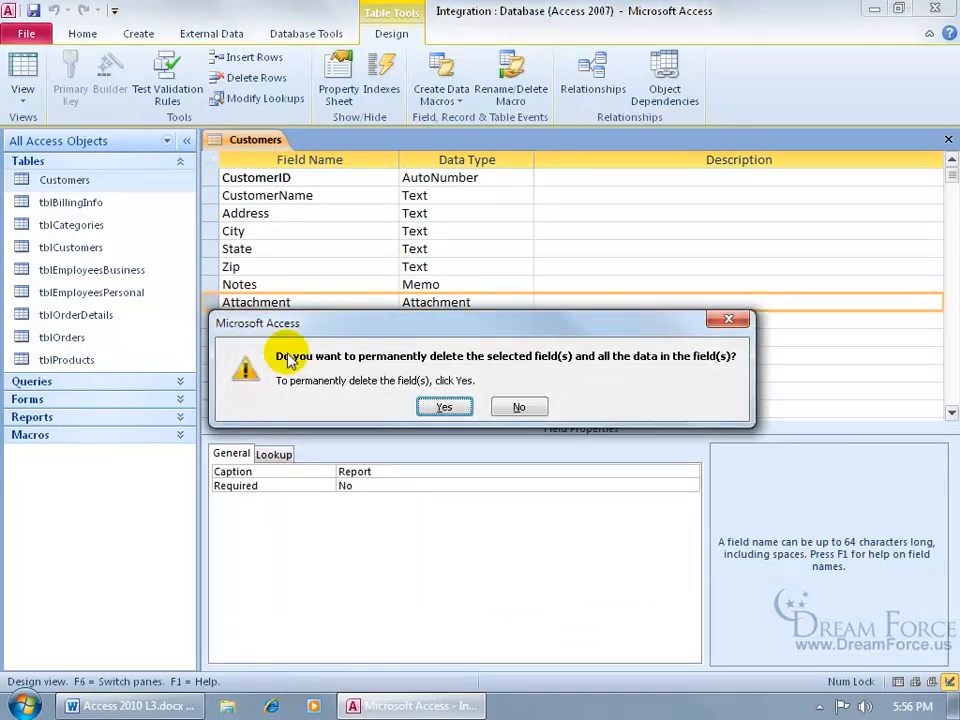
pyautogui.click(444, 406)
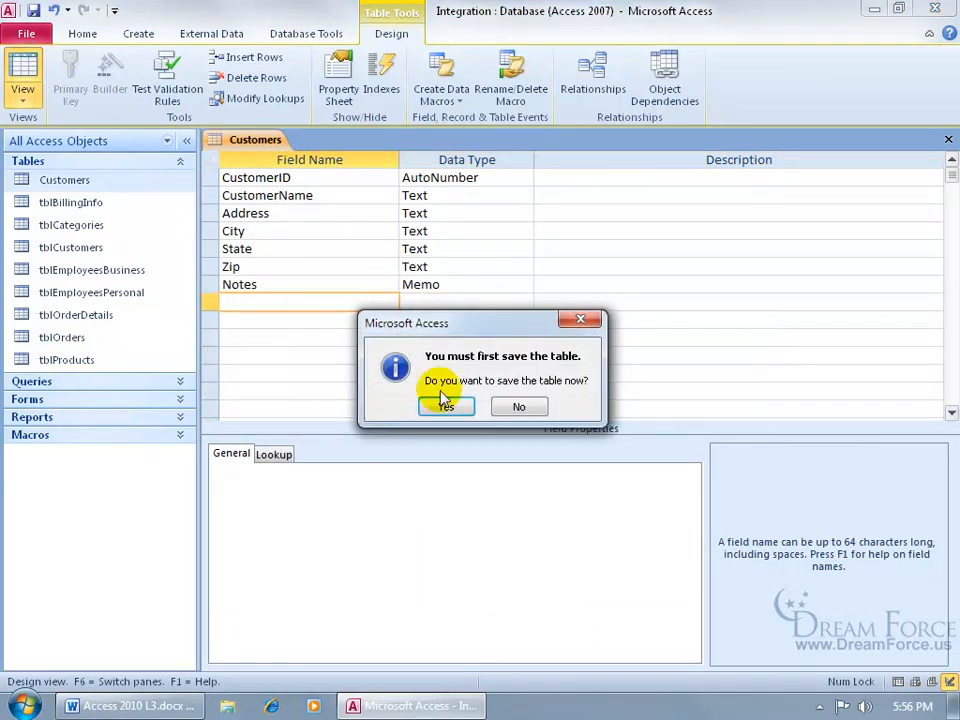
pyautogui.click(446, 406)
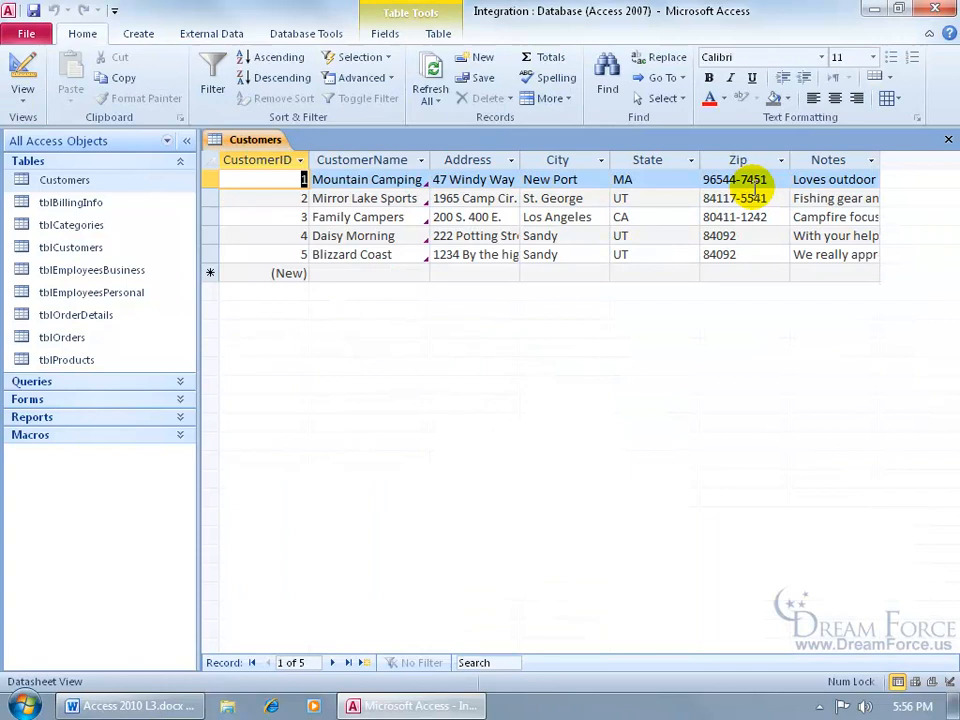
# Save the database to the Desktop as Integration.mdb in 2002-2003 format
pyautogui.click(26, 33)
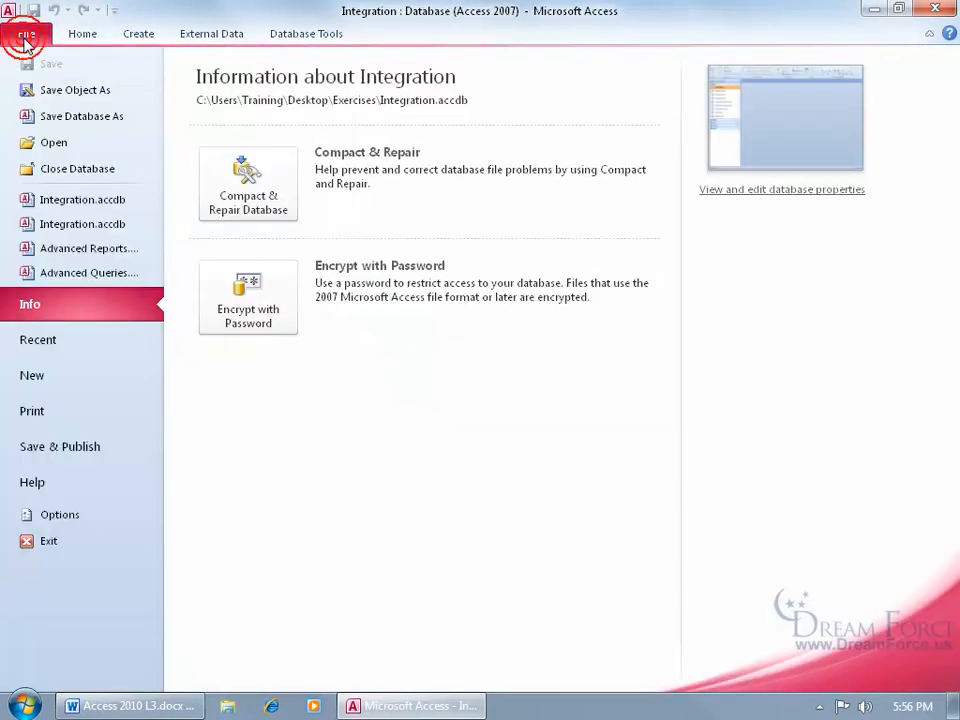
pyautogui.click(60, 446)
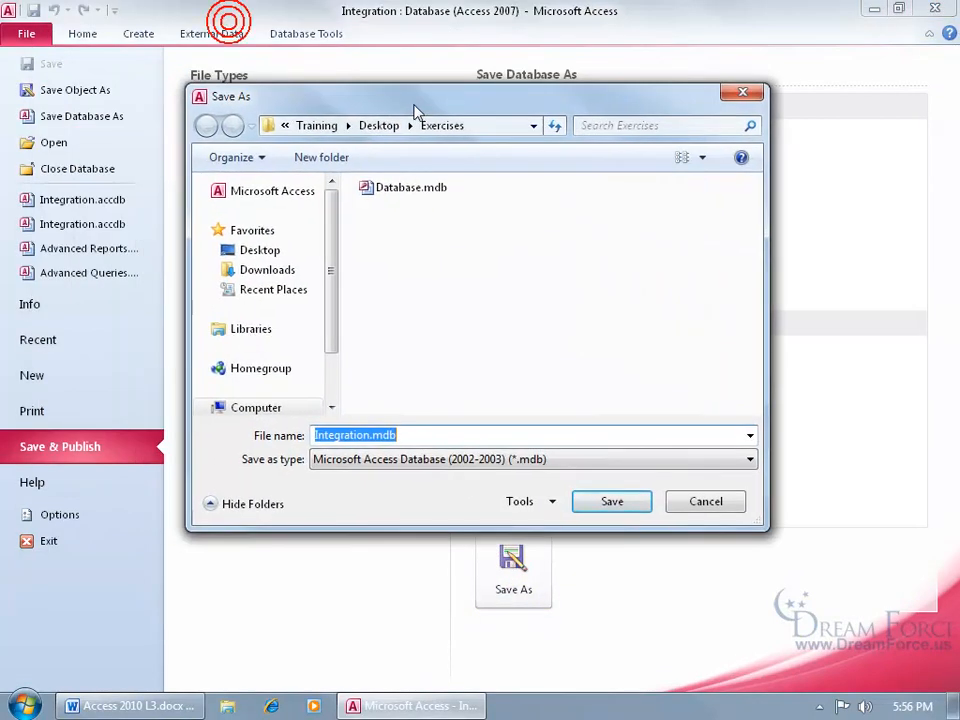
pyautogui.moveTo(414, 107)
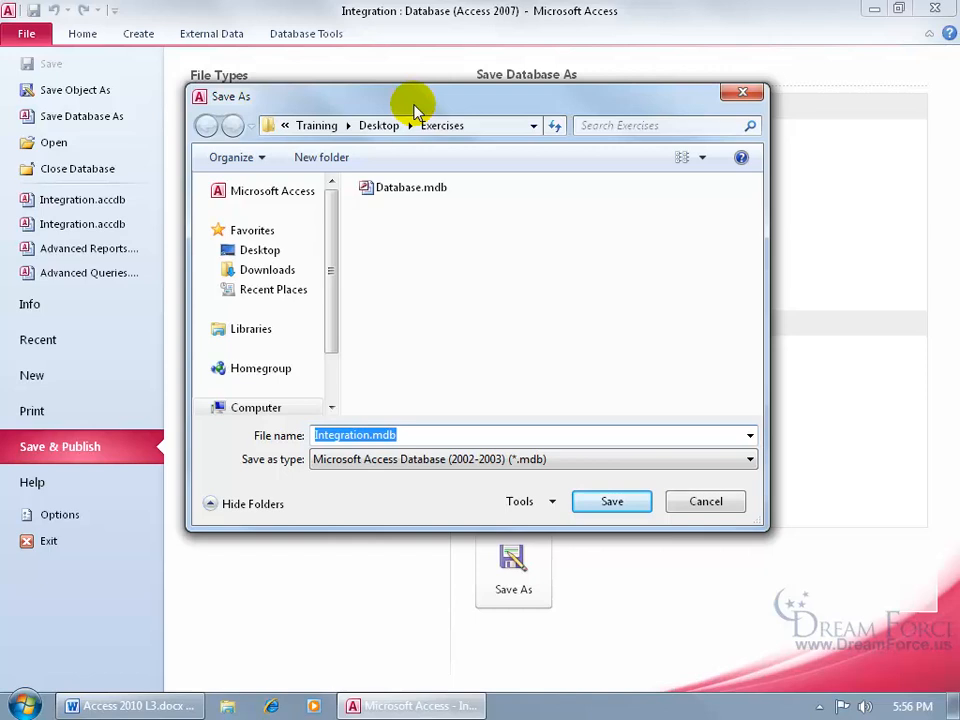
pyautogui.click(259, 249)
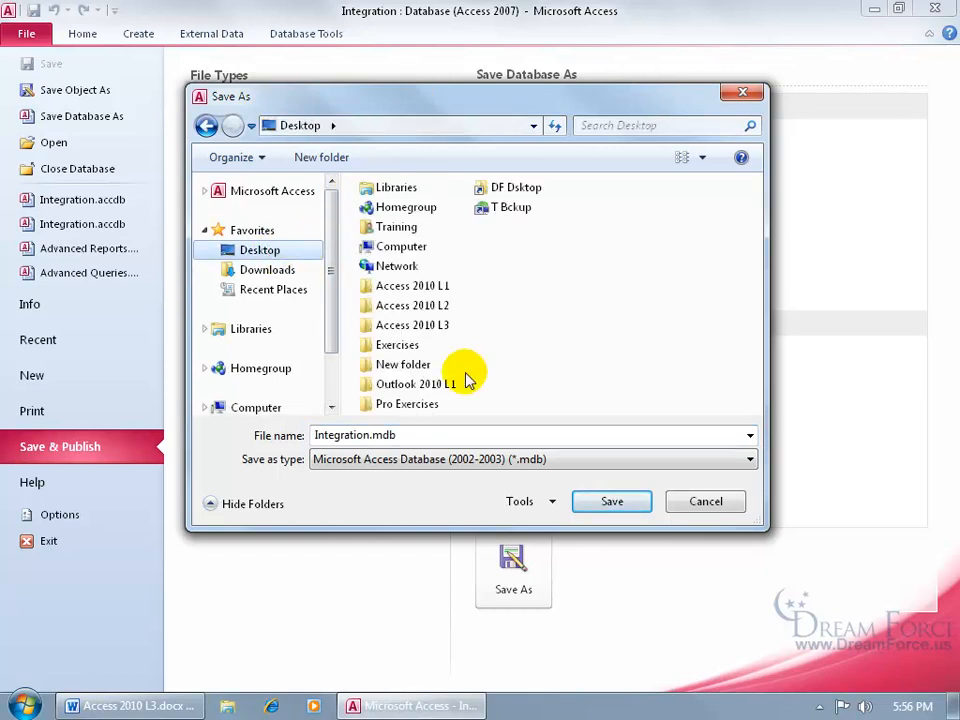
pyautogui.moveTo(424, 487)
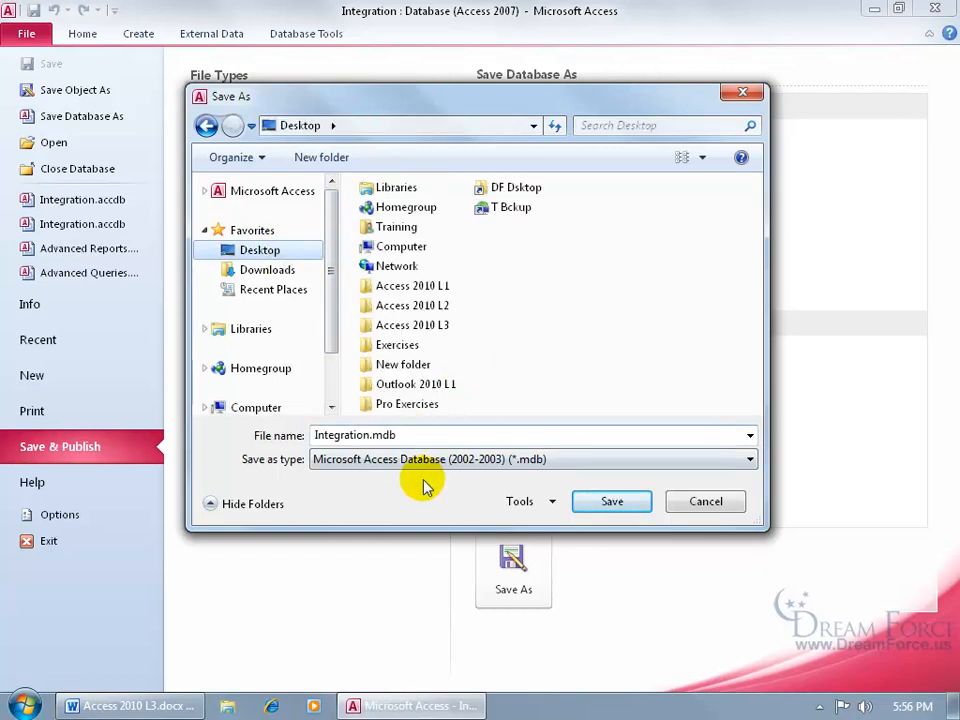
pyautogui.moveTo(611, 501)
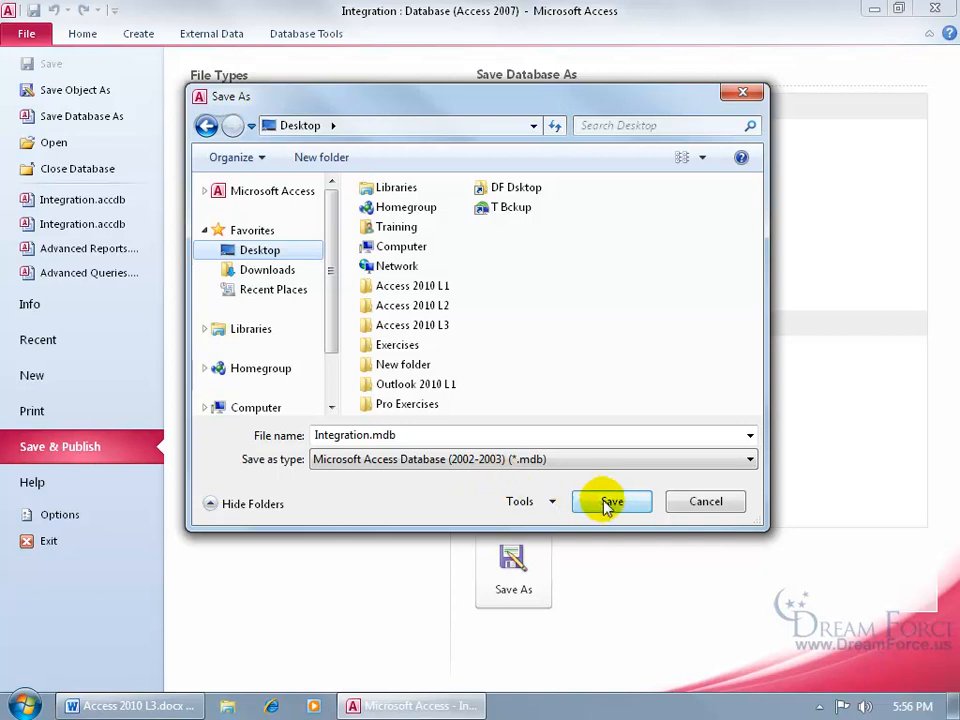
pyautogui.click(611, 501)
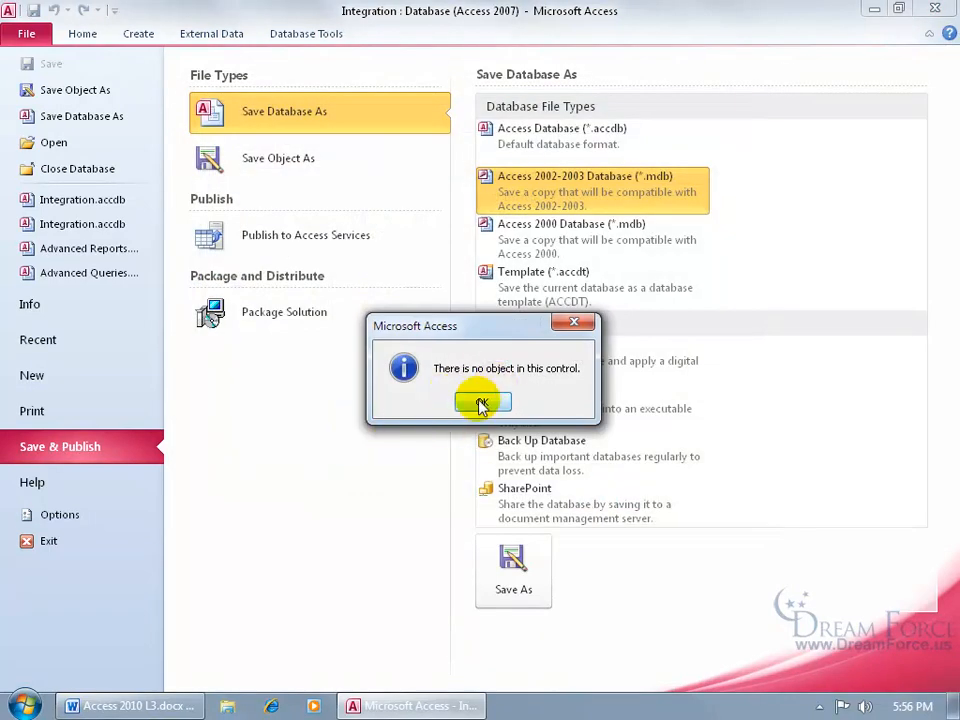
# Dismiss the 'no object in this control' and missing MSCAL.OCX reference messages
pyautogui.click(483, 402)
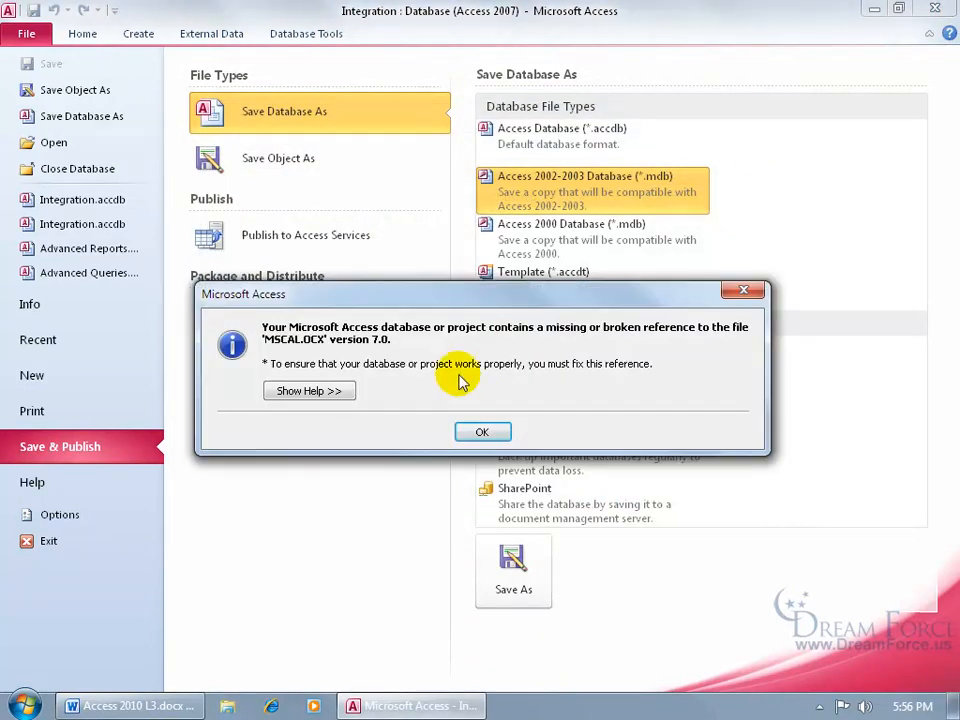
pyautogui.moveTo(452, 355)
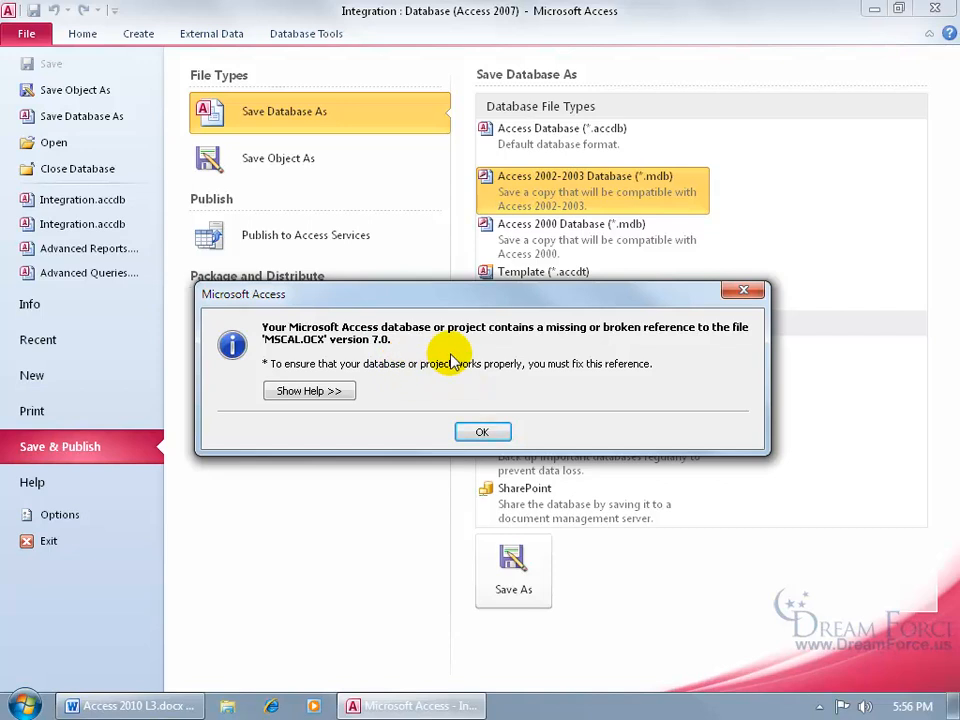
pyautogui.moveTo(590, 350)
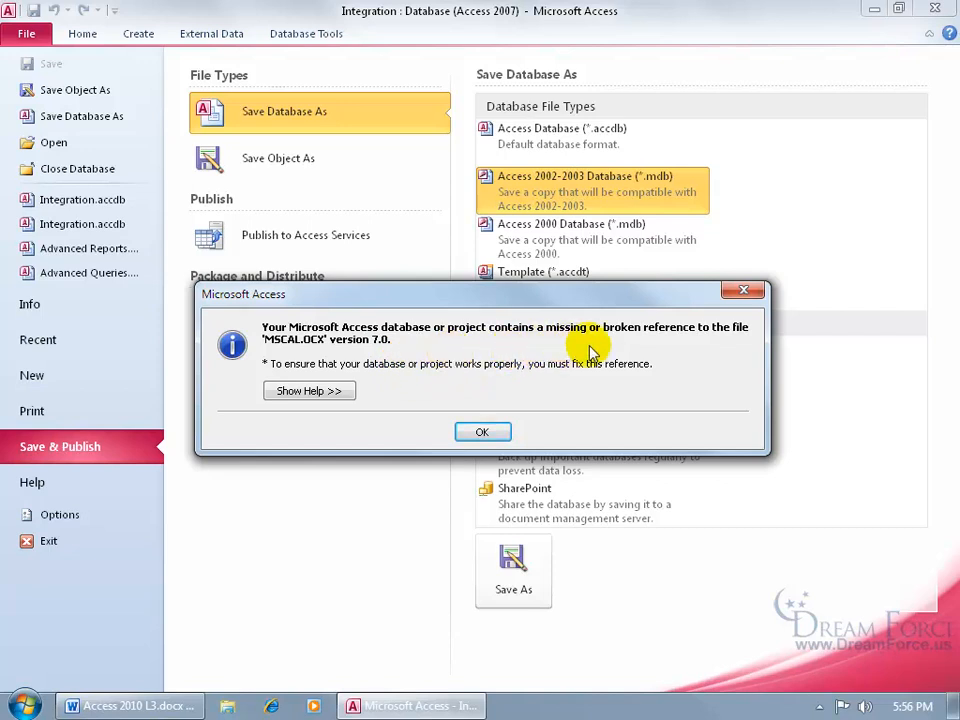
pyautogui.moveTo(420, 415)
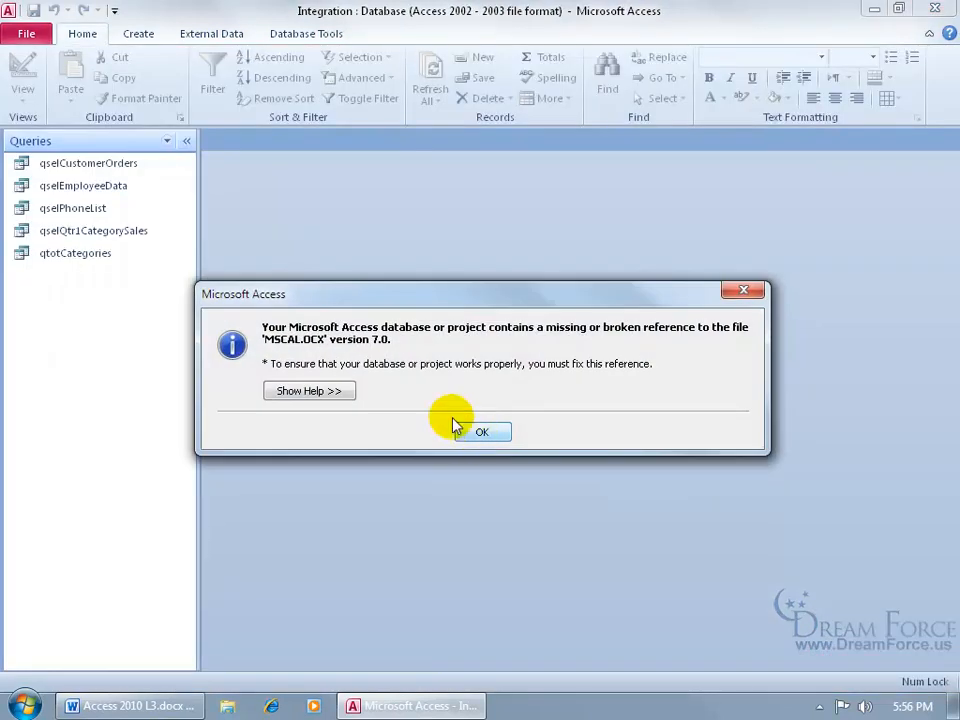
pyautogui.moveTo(470, 355)
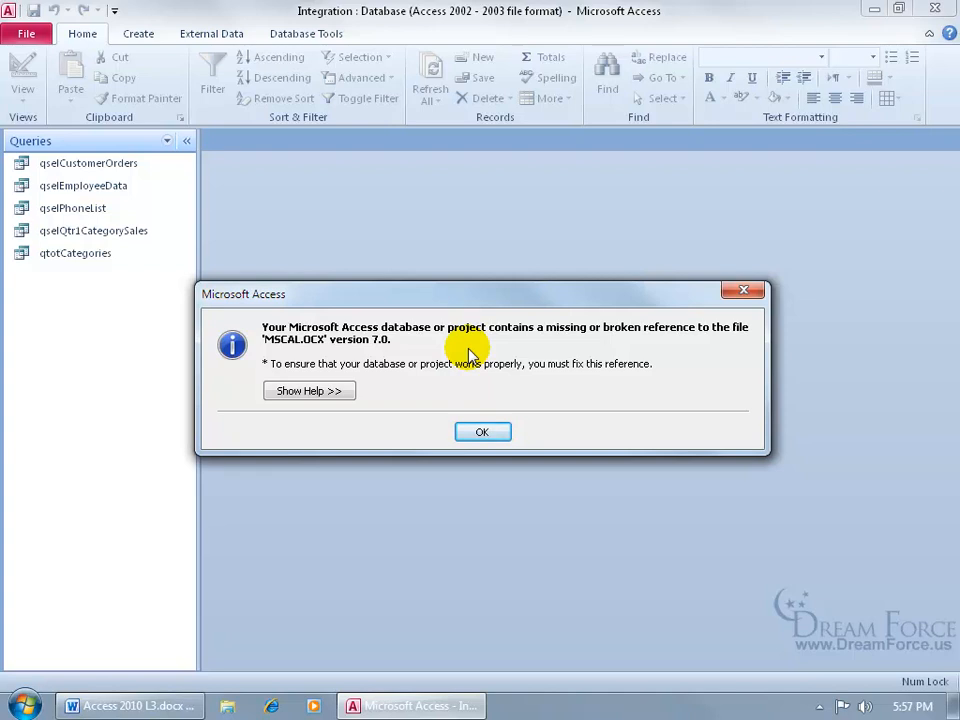
pyautogui.click(482, 431)
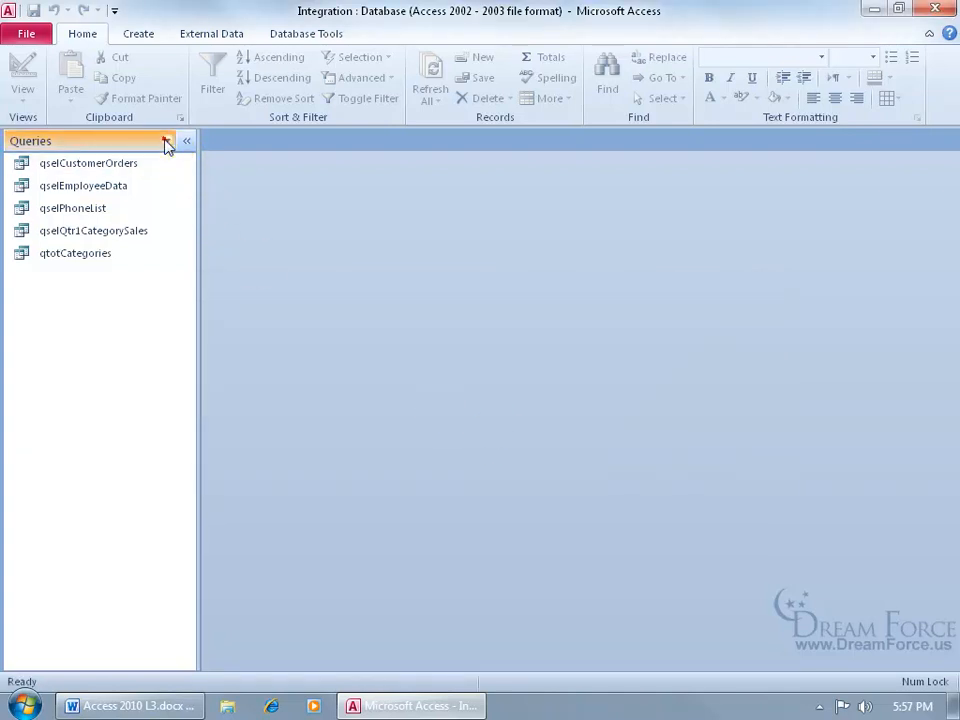
# Switch the Navigation Pane to show All Access Objects
pyautogui.click(168, 140)
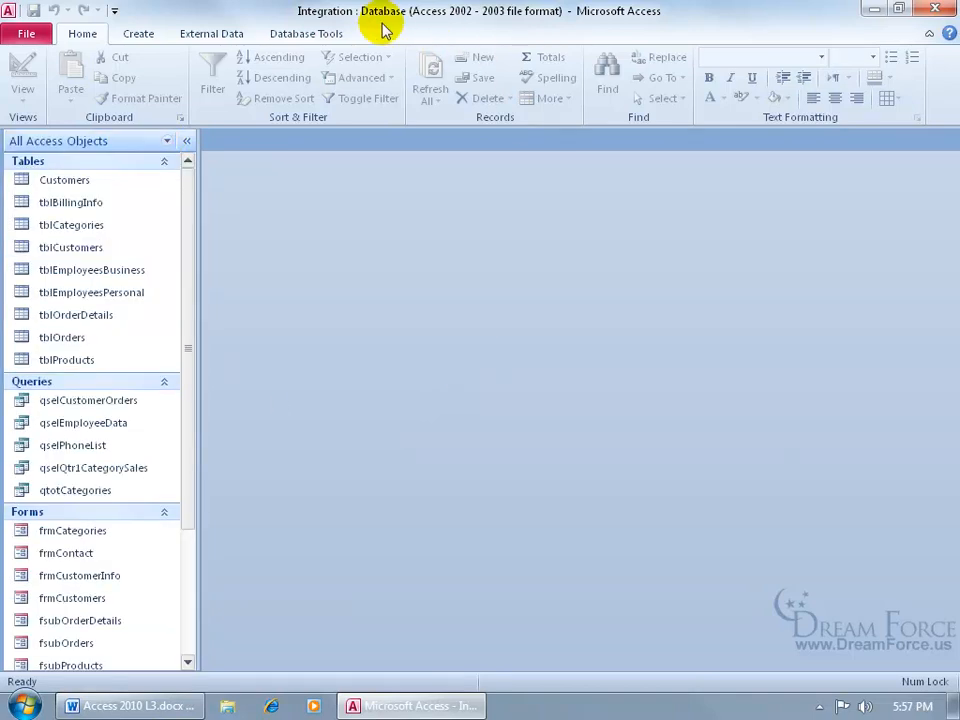
pyautogui.moveTo(530, 30)
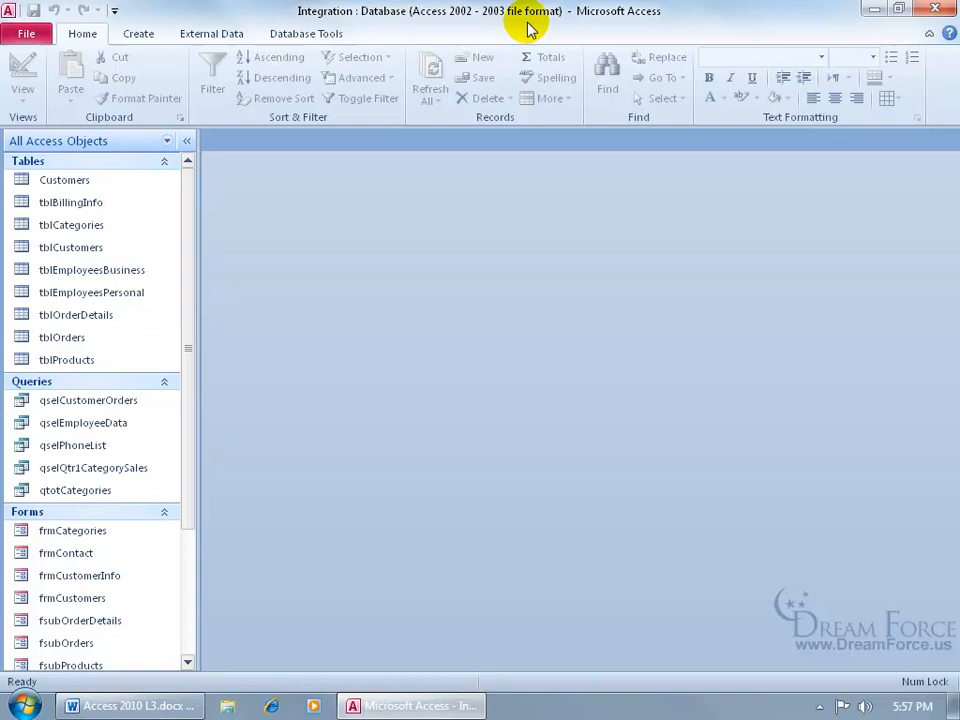
pyautogui.moveTo(370, 248)
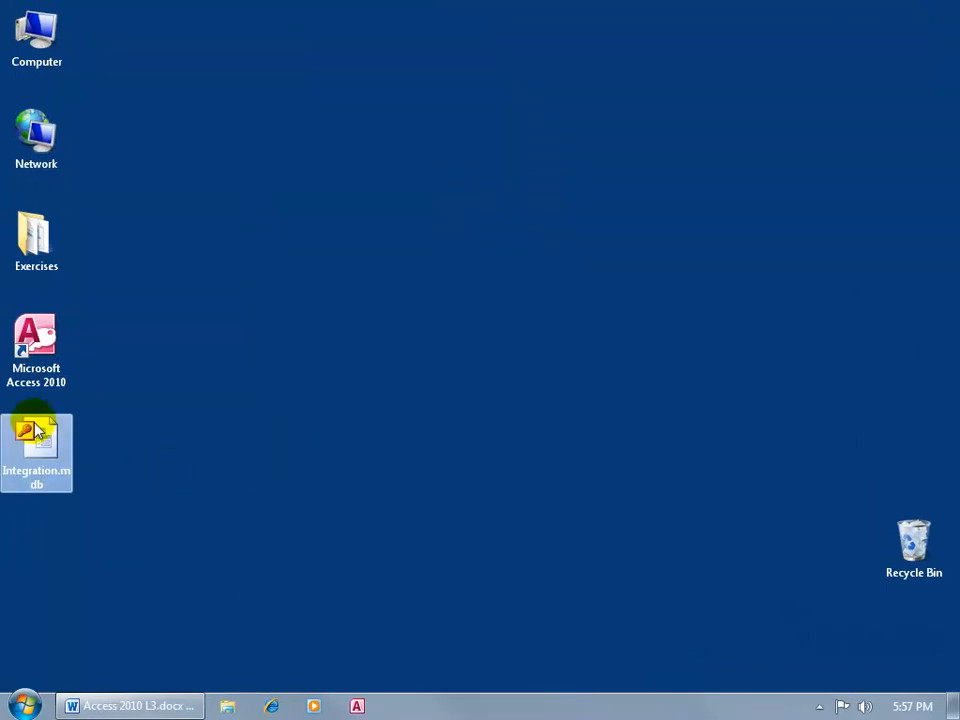
pyautogui.moveTo(36, 445)
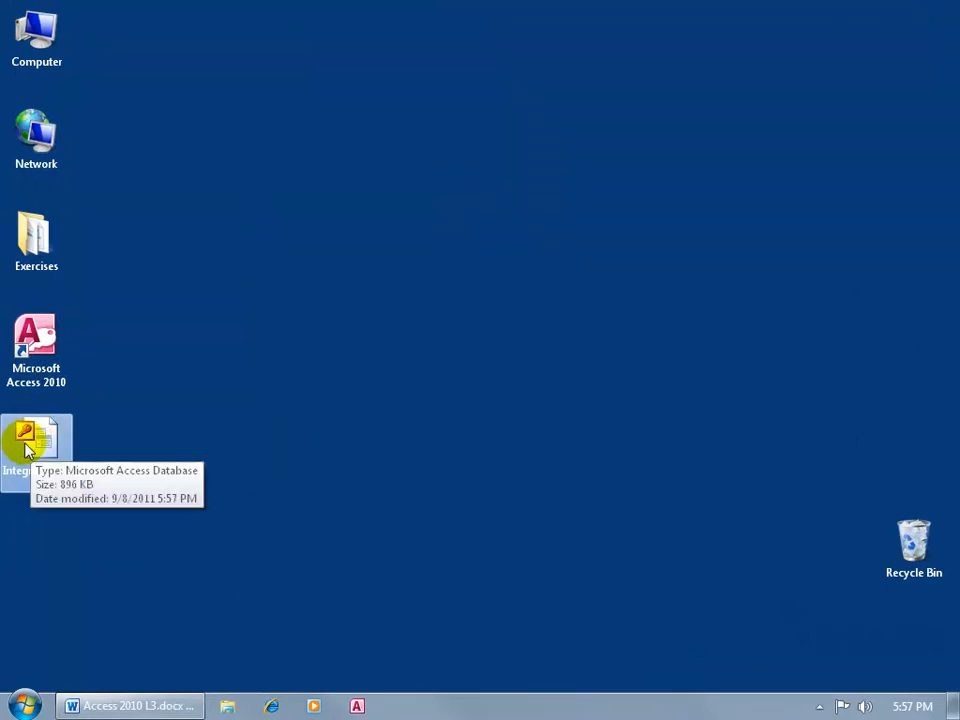
# Open the Exercises folder from the desktop
pyautogui.doubleClick(36, 240)
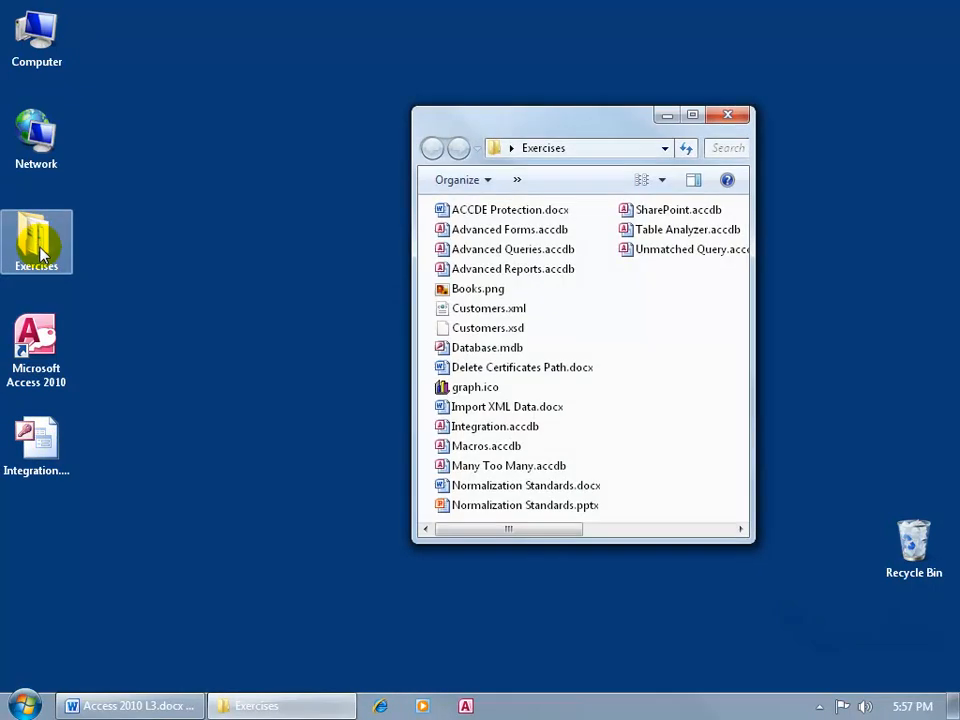